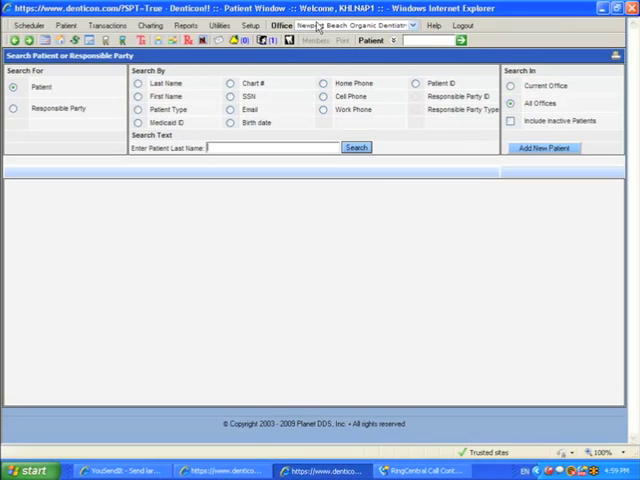
- Show the Setup menu's Security choices: Users, User Per Office Settings and Groups
{"action": "left_click", "coordinate": [252, 24]}
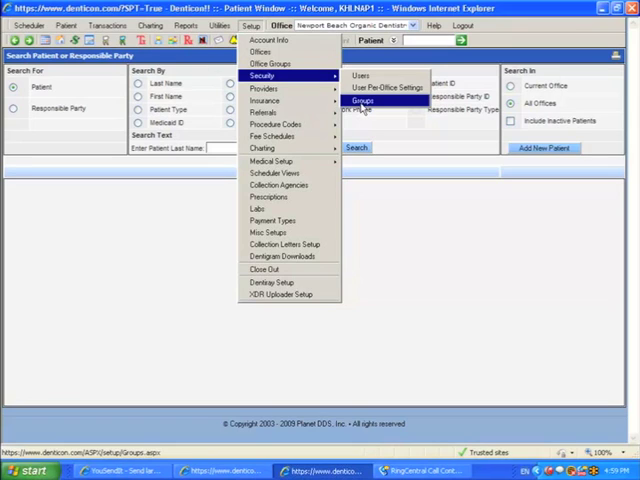
{"action": "mouse_move", "coordinate": [384, 88]}
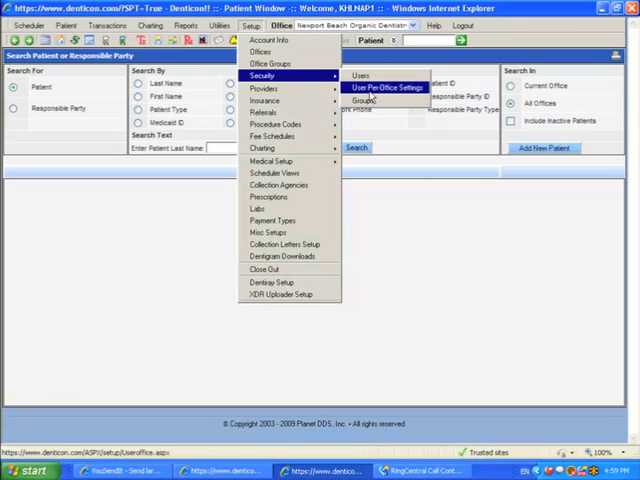
{"action": "left_click", "coordinate": [384, 88]}
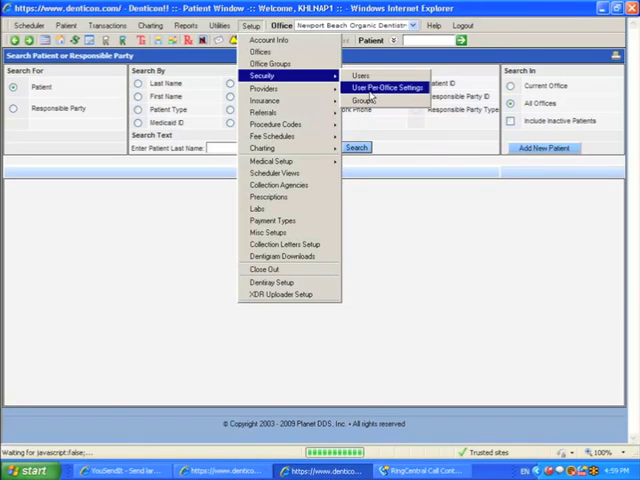
{"action": "left_click", "coordinate": [384, 88]}
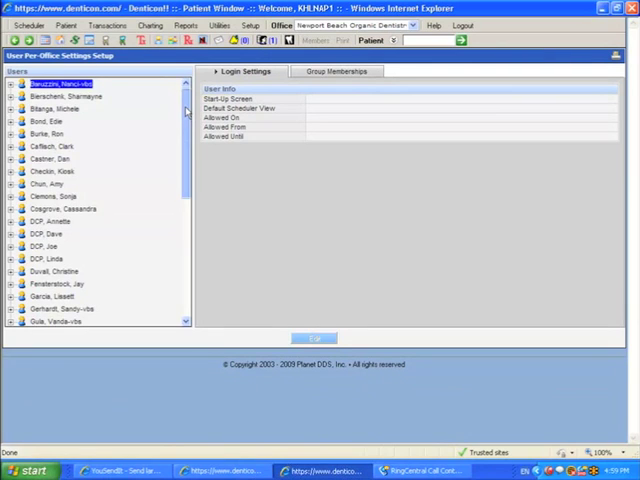
{"action": "scroll", "scroll_direction": "down", "scroll_amount": 3}
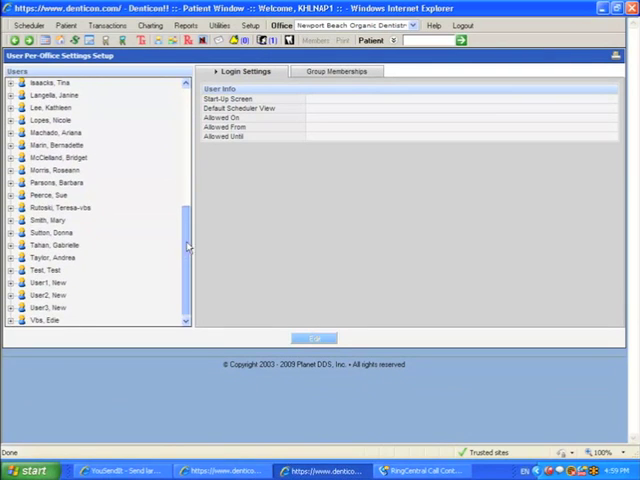
{"action": "scroll", "scroll_direction": "up", "scroll_amount": 3}
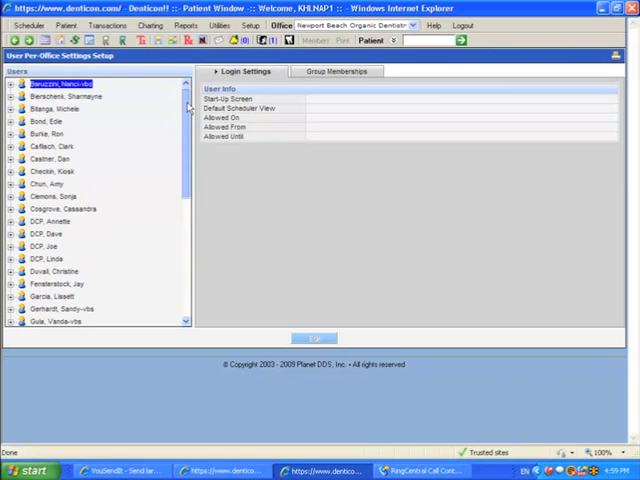
{"action": "scroll", "scroll_direction": "down", "scroll_amount": 3}
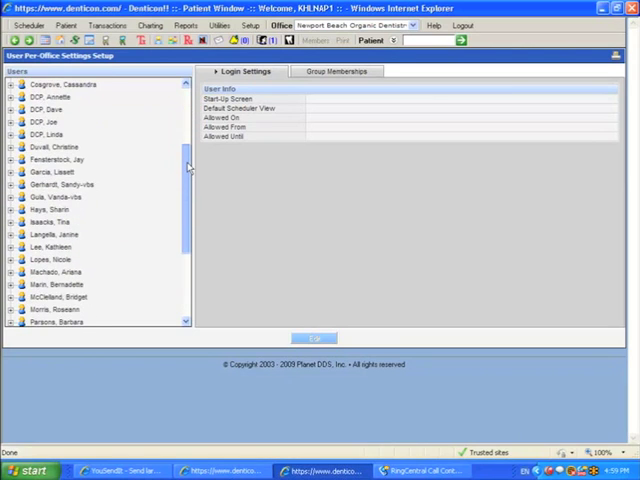
{"action": "scroll", "scroll_direction": "down", "scroll_amount": 3}
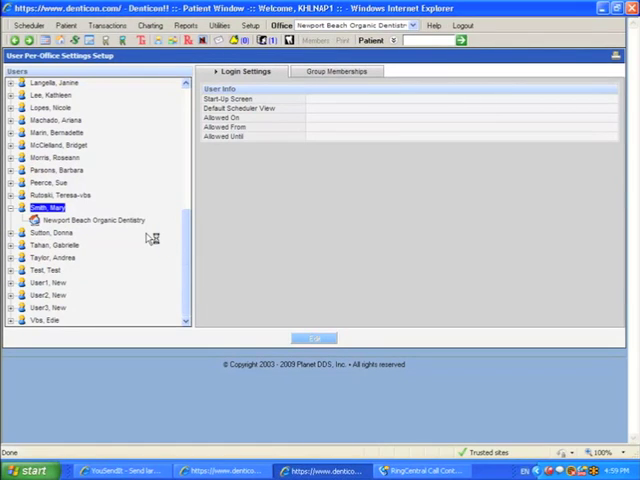
- Load Mary Smith's Newport Beach settings and view her Group Memberships, currently Administrators
{"action": "left_click", "coordinate": [90, 220]}
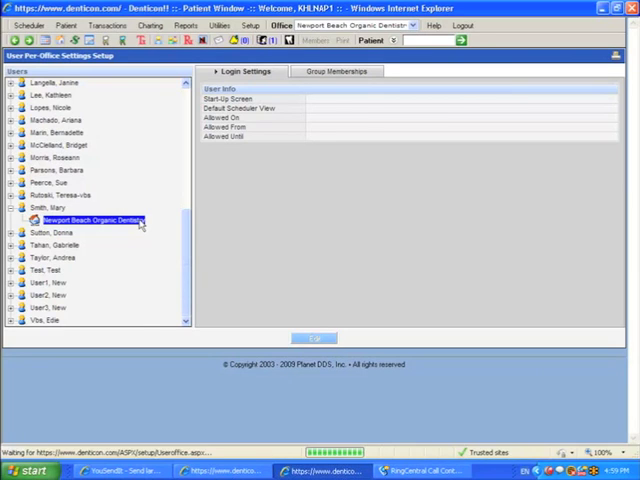
{"action": "left_click", "coordinate": [90, 220]}
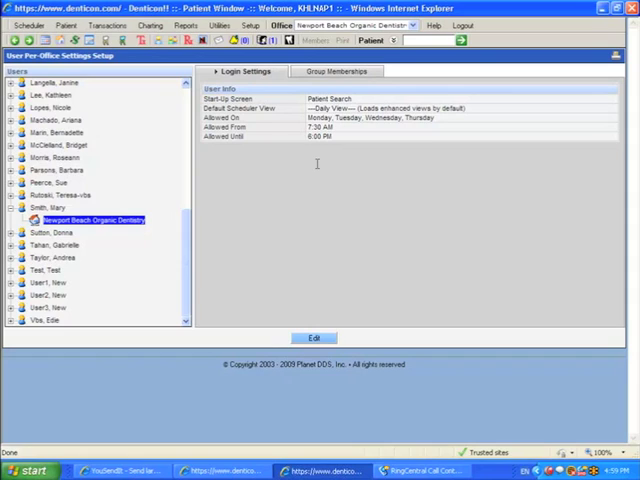
{"action": "left_click", "coordinate": [338, 72]}
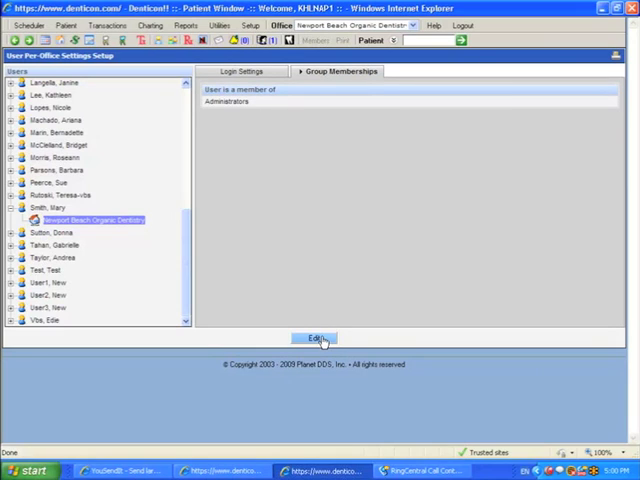
- Edit the memberships: check Front Desk and uncheck Administrators
{"action": "left_click", "coordinate": [316, 338]}
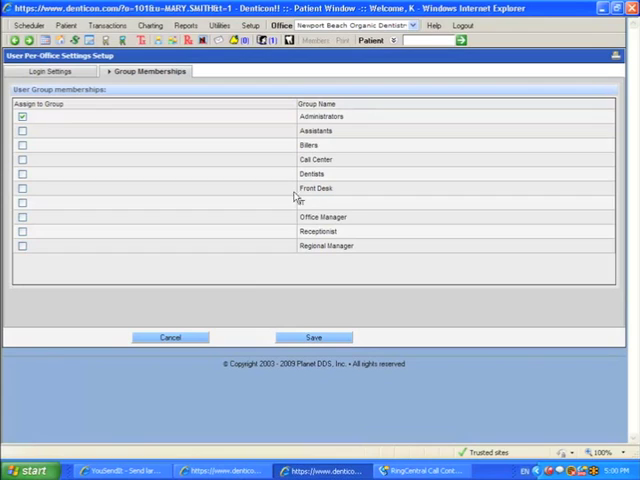
{"action": "left_click", "coordinate": [22, 188]}
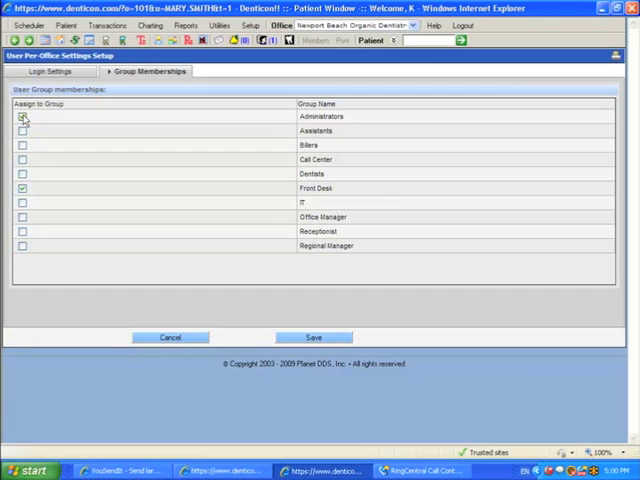
{"action": "left_click", "coordinate": [22, 116]}
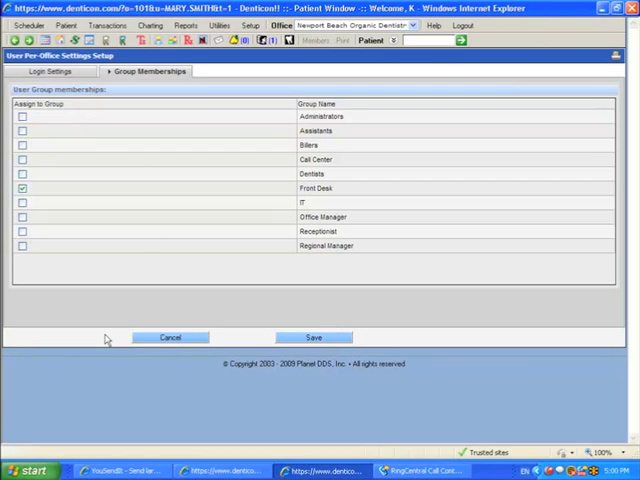
{"action": "mouse_move", "coordinate": [268, 204]}
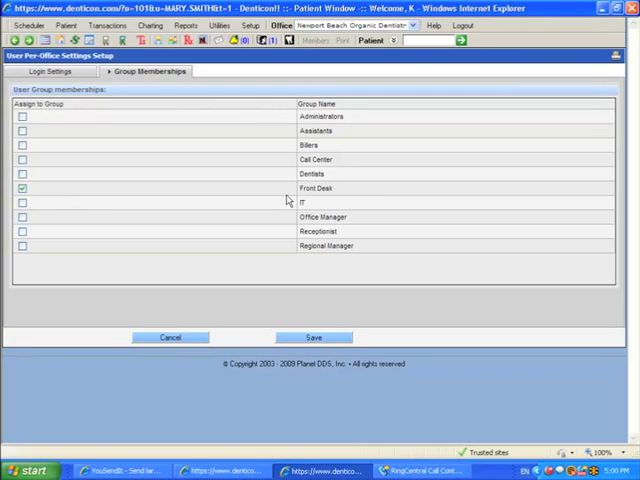
{"action": "left_click", "coordinate": [22, 202]}
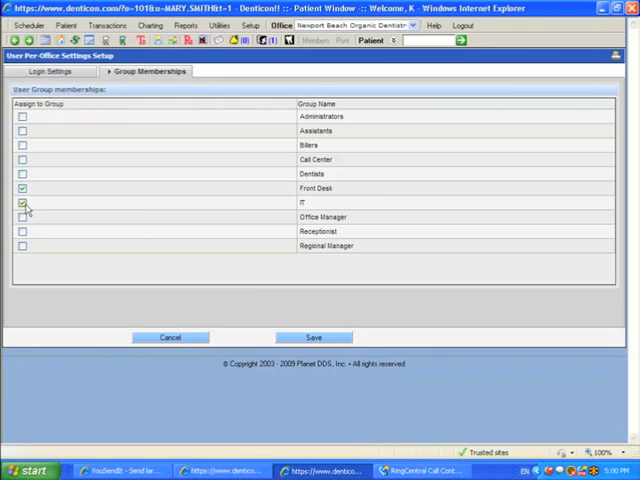
{"action": "left_click", "coordinate": [22, 232]}
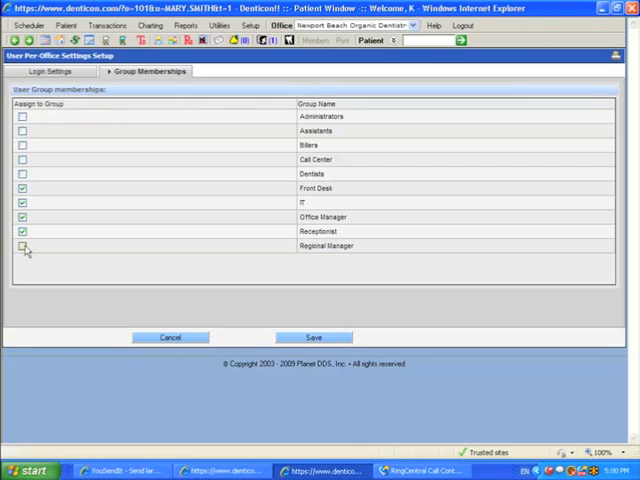
{"action": "left_click", "coordinate": [22, 244]}
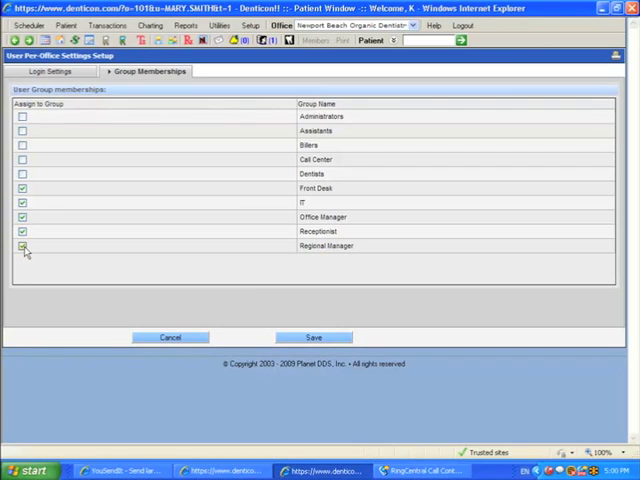
{"action": "left_click", "coordinate": [22, 246]}
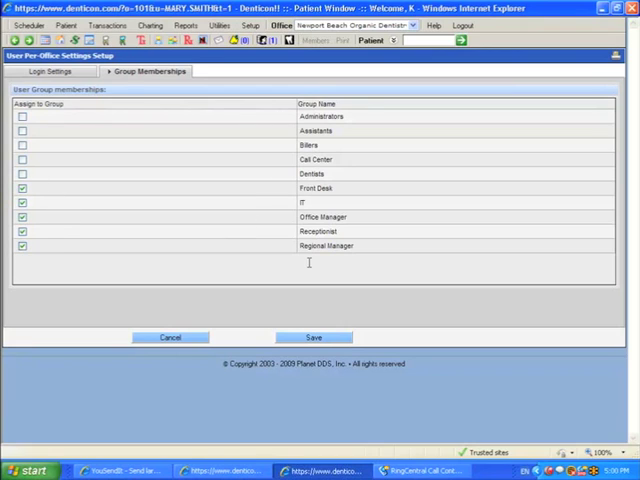
{"action": "mouse_move", "coordinate": [42, 268]}
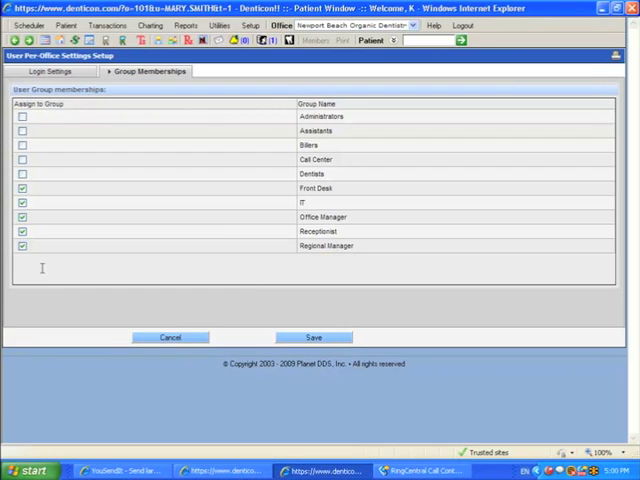
{"action": "left_click", "coordinate": [22, 216]}
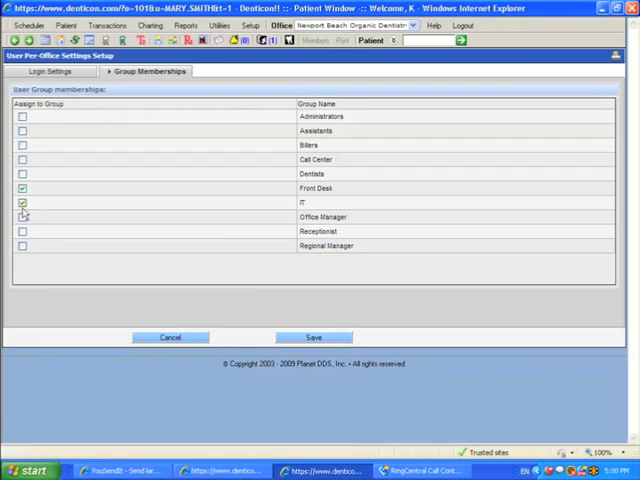
{"action": "left_click", "coordinate": [22, 202]}
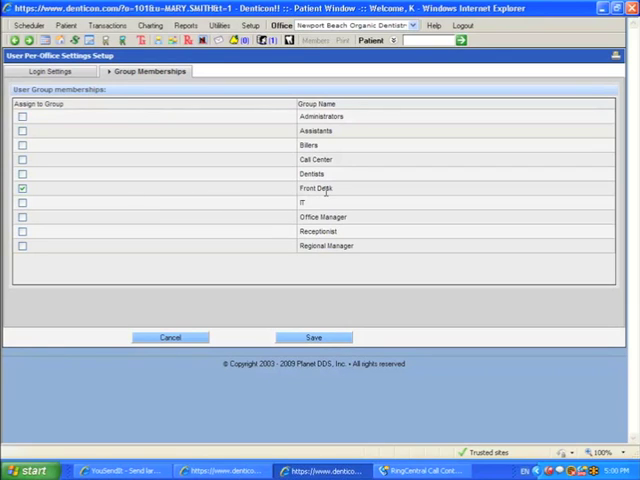
{"action": "left_click", "coordinate": [312, 336]}
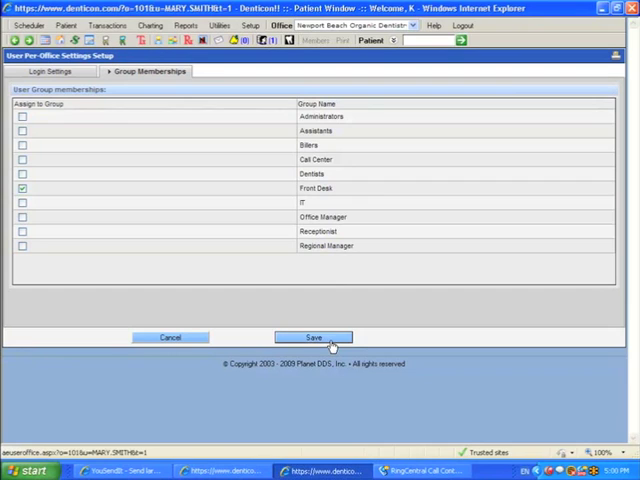
{"action": "left_click", "coordinate": [312, 336]}
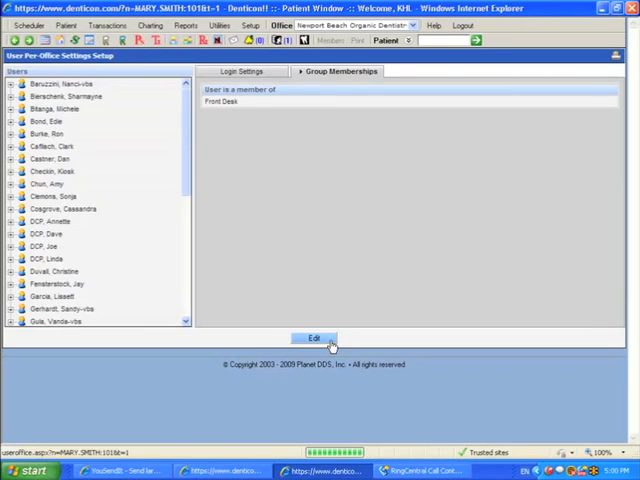